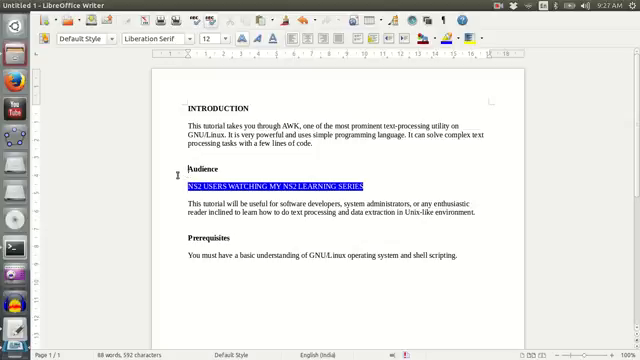
mouse_move(304, 114)
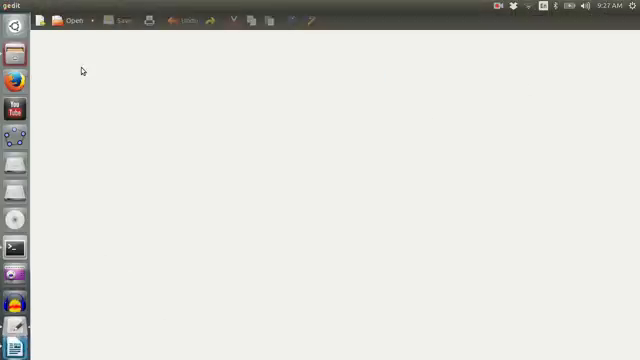
mouse_move(16, 52)
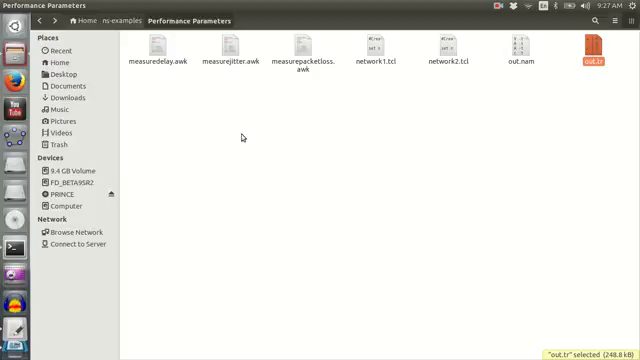
mouse_move(564, 130)
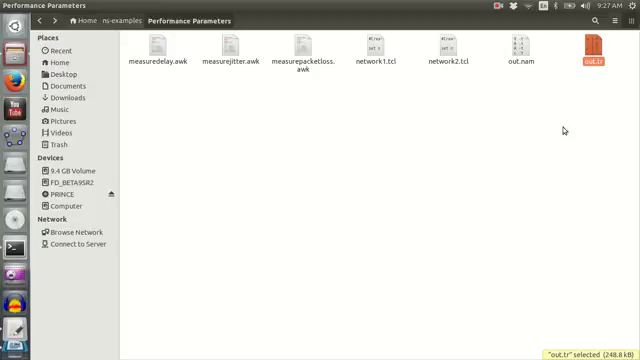
Browse out.tr in gedit, scrolling through the cbr, tcp and ack event lines from time 1.0
double_click(598, 48)
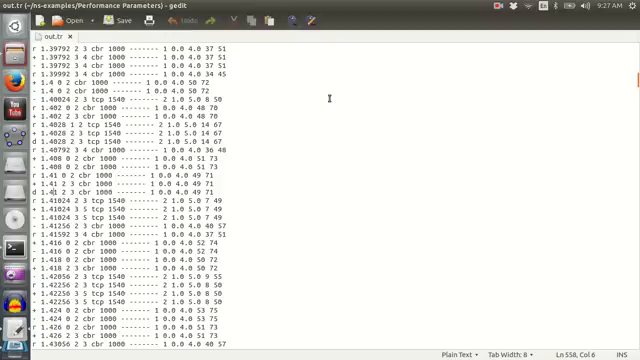
scroll(up, 3)
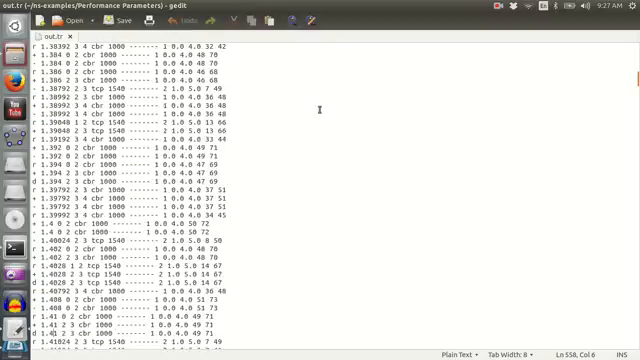
scroll(up, 3)
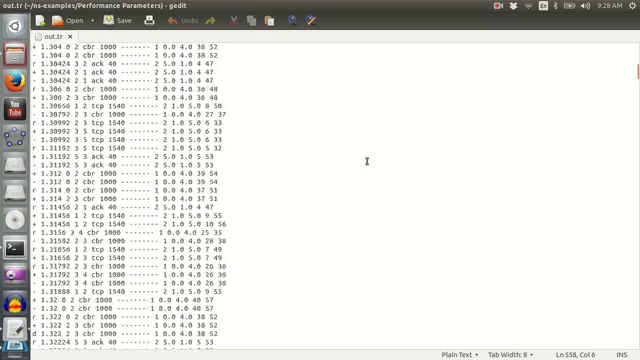
scroll(down, 3)
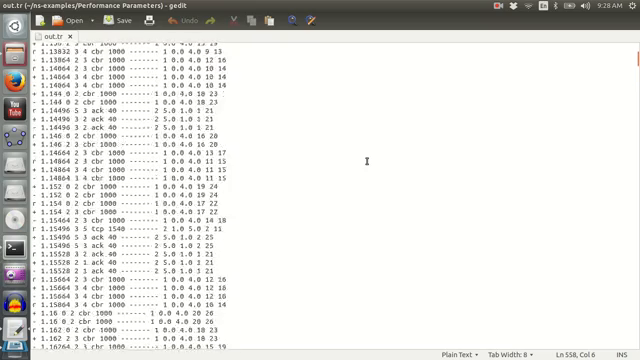
scroll(up, 3)
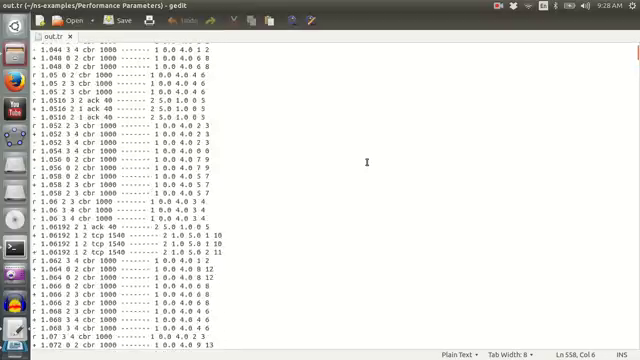
scroll(up, 3)
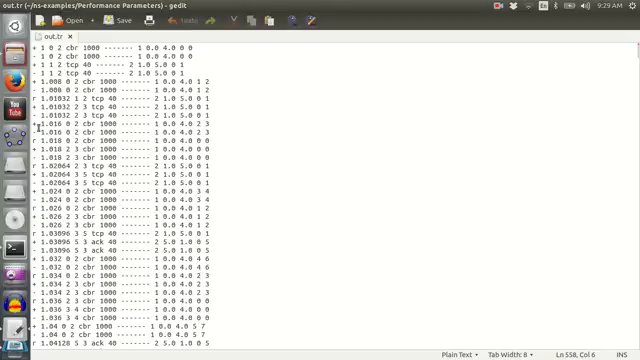
Compose awk '{print $5}' out.tr at the prompt without running it yet
click(12, 248)
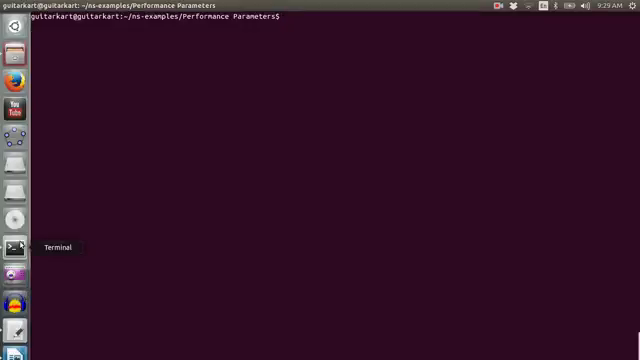
text(AW)
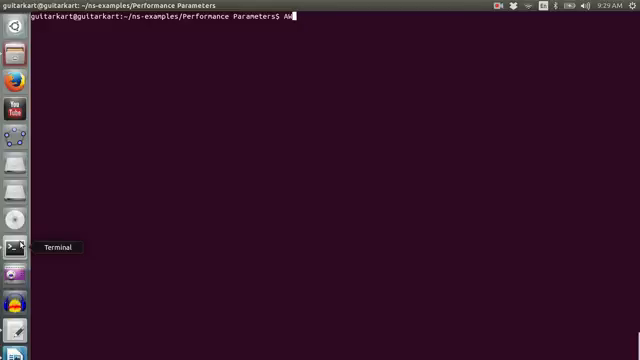
text(wk)
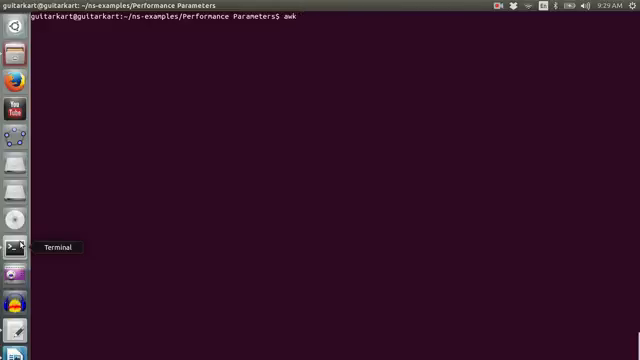
text(')
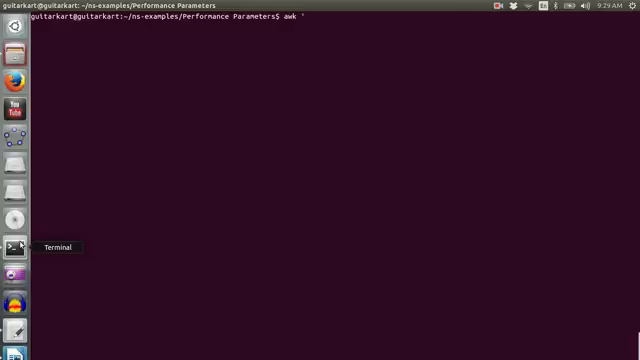
text({)
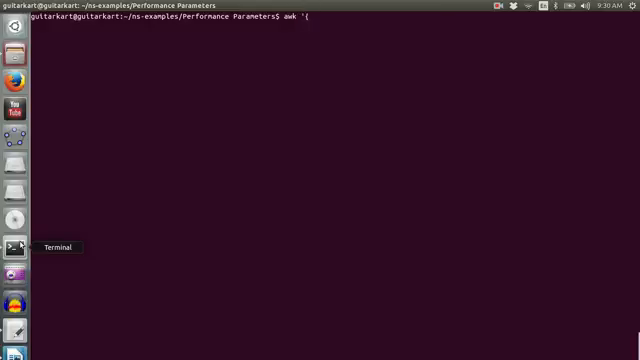
text(prin)
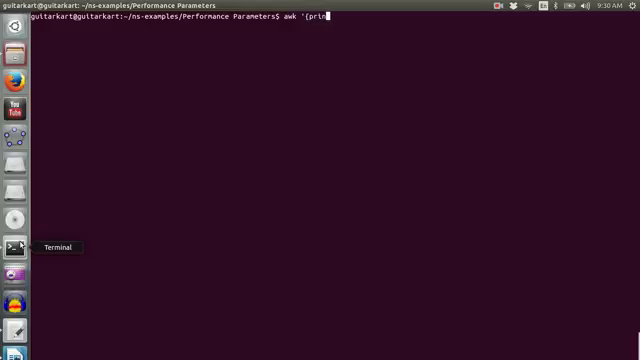
text(t)
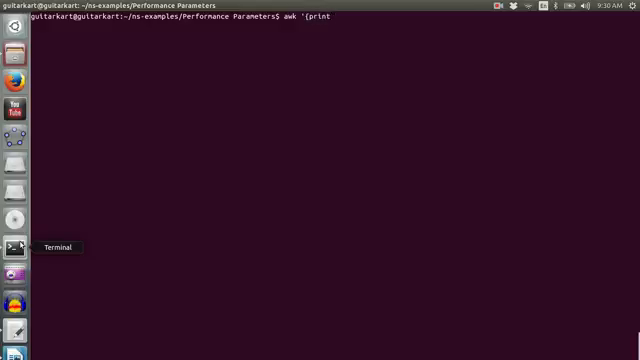
text($5)
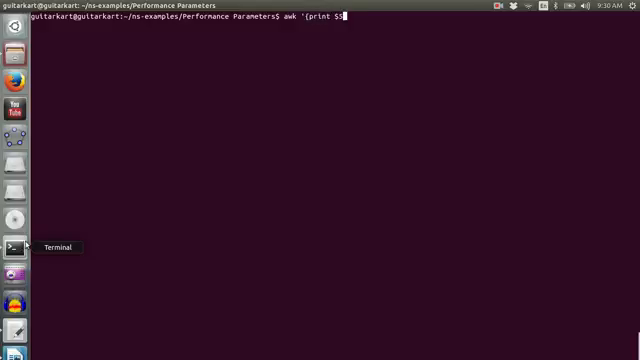
mouse_move(12, 220)
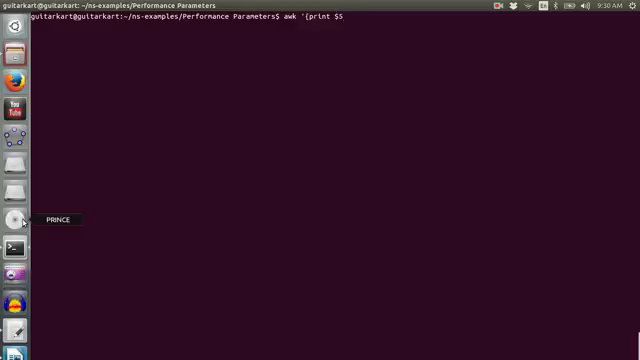
text(5)
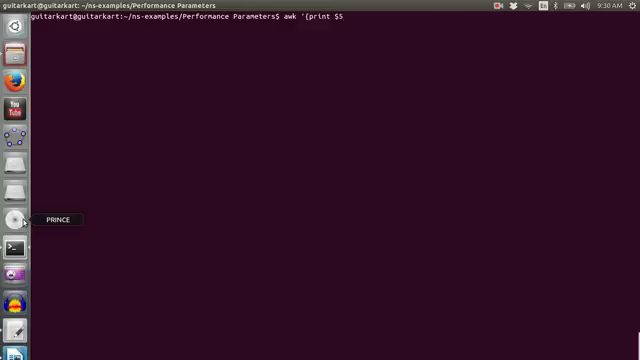
text(}')
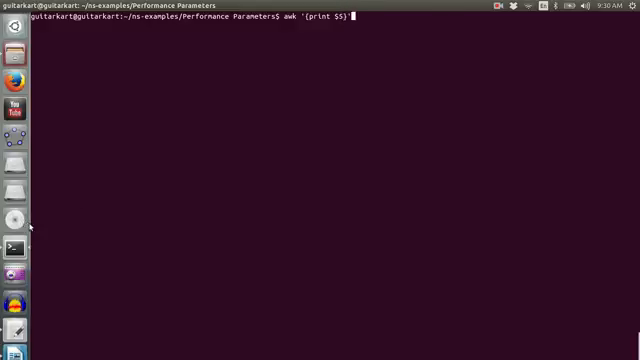
mouse_move(10, 218)
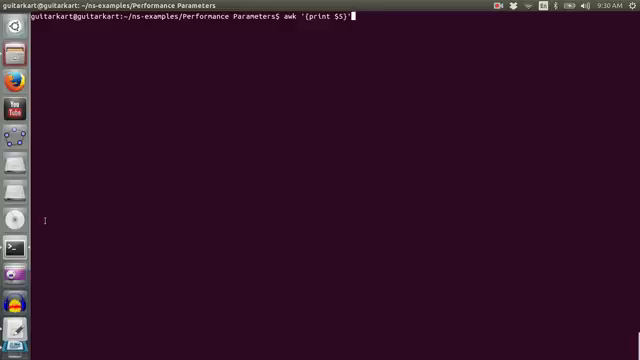
text(out.)
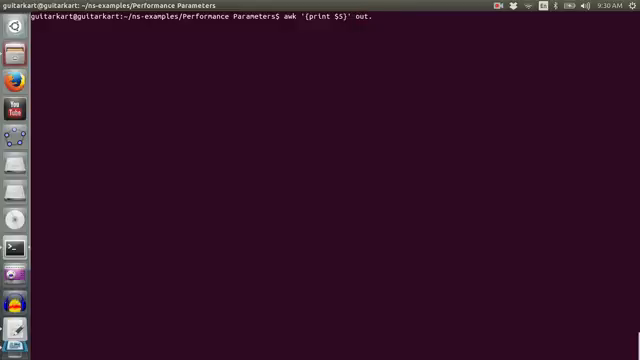
text(tr)
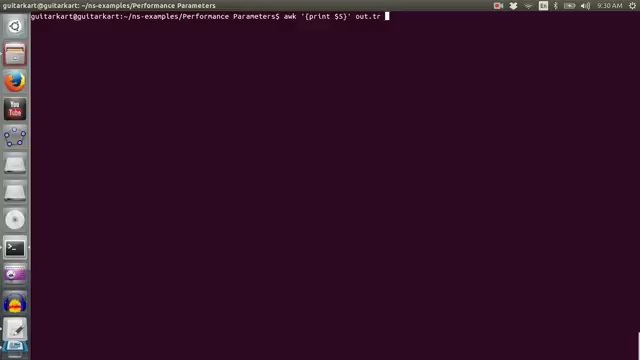
Run the awk command to print the packet-type column of every out.tr line
key(Return)
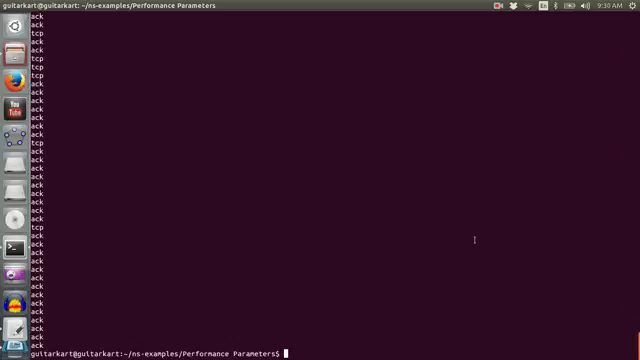
Redirect awk '{print $5}' out.tr output into a new traffic file
text(awk '{print $5}' out.tr .)
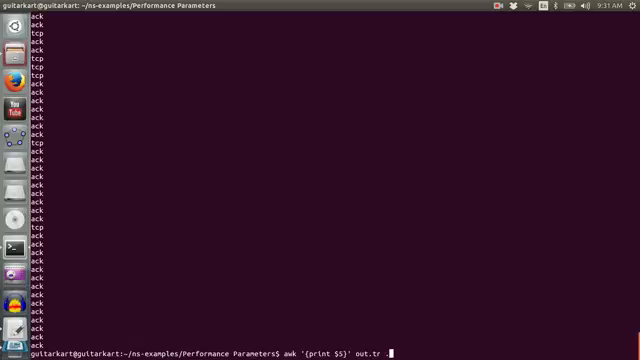
text(>)
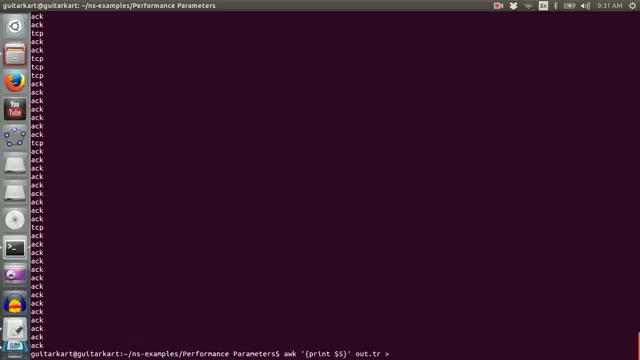
text(traff)
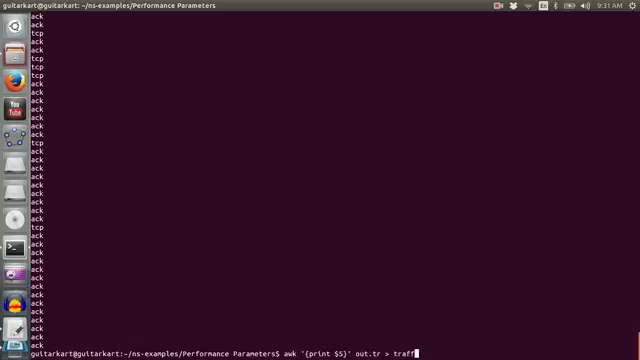
text(ic)
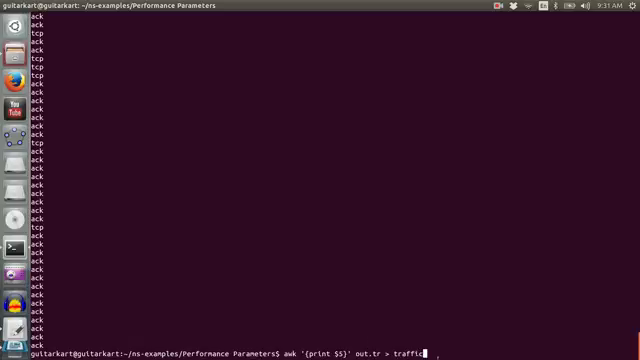
key(Return)
text(ls)
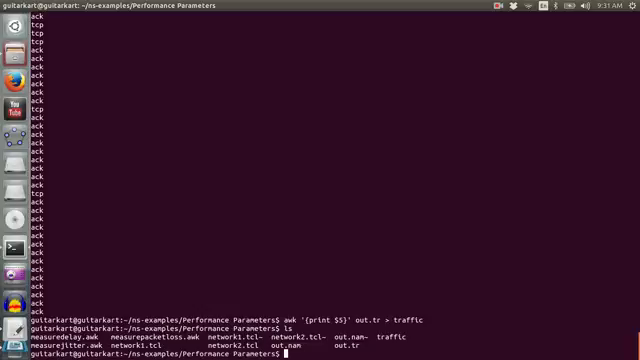
View the traffic file of packet types in gedit, scrolling to its end
text(gedit tr)
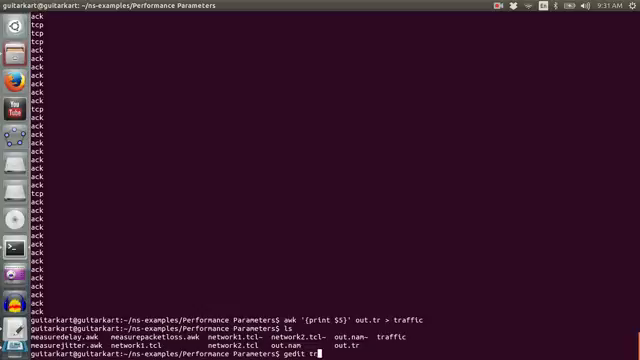
key(Return)
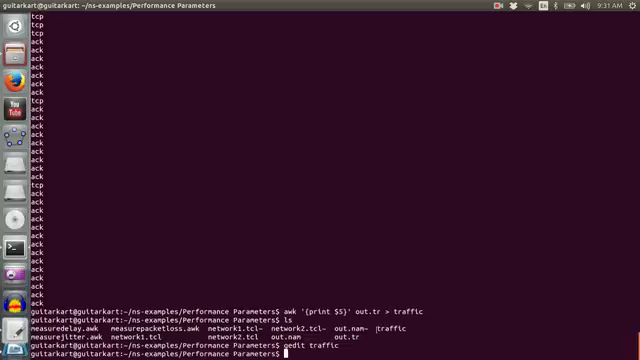
key(Return)
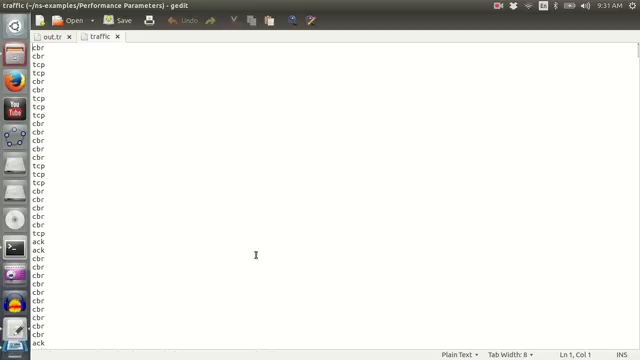
scroll(down, 3)
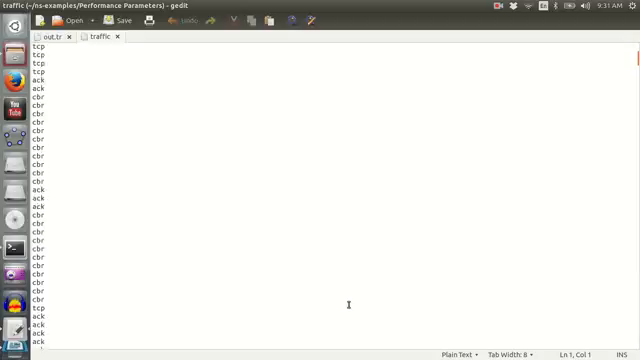
scroll(down, 3)
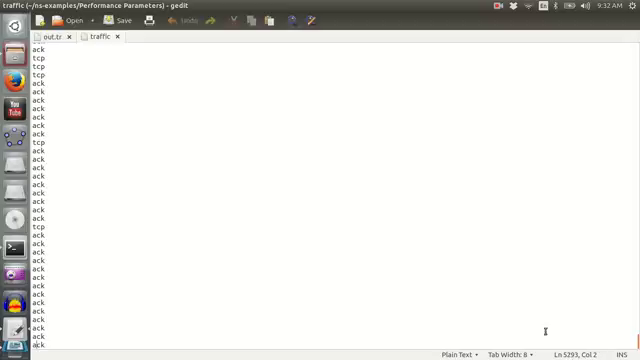
mouse_move(72, 50)
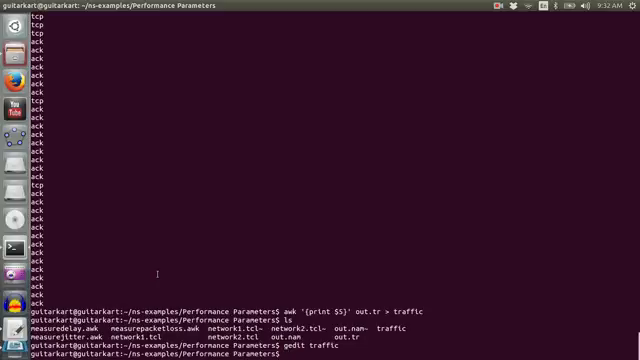
Write the event-type and packet-type fields into traffic1 and view it in gedit
text(gedit traffic)
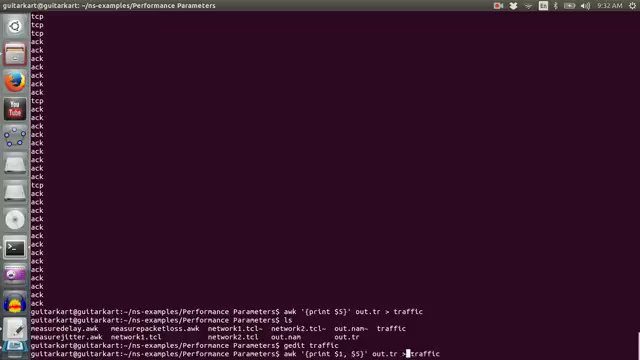
text(1)
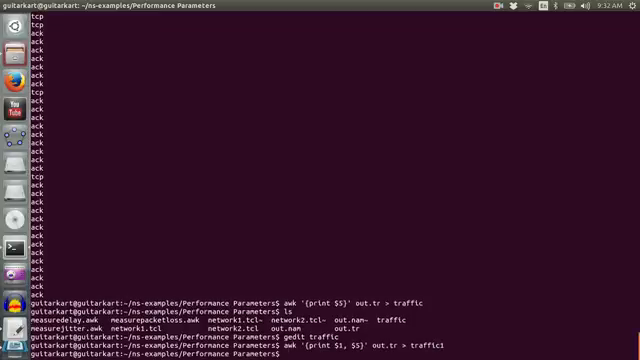
text(gedit traff)
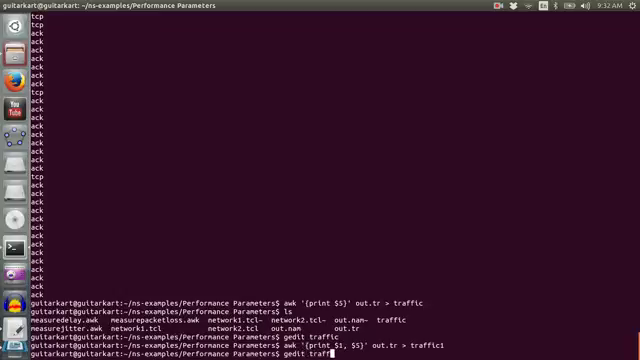
text(1)
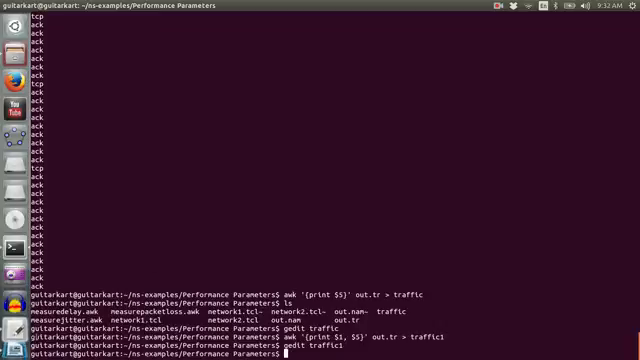
key(Return)
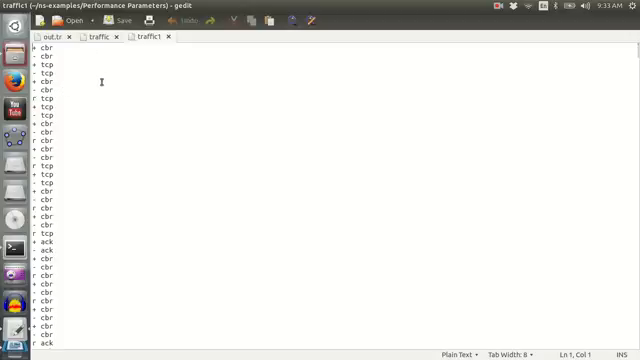
click(160, 36)
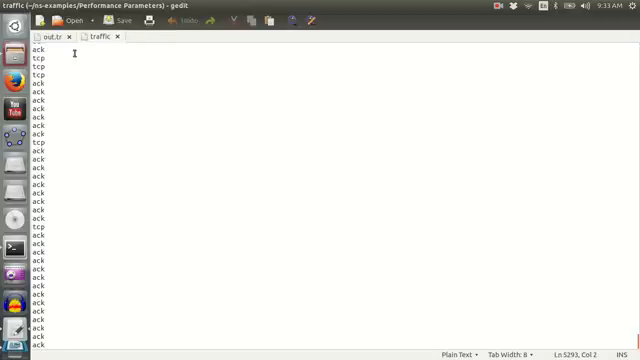
scroll(down, 3)
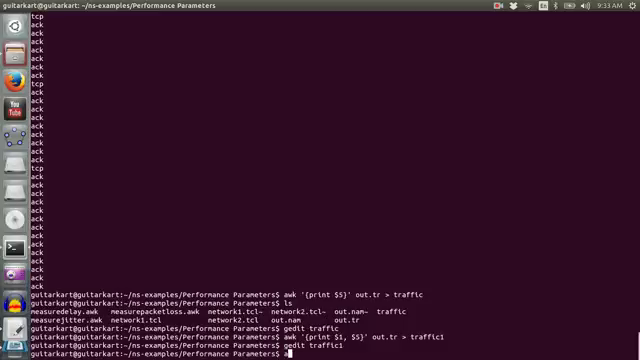
Filter the cbr lines of traffic into a new cbrtraffic file with awk '/cbr/'
text(awk)
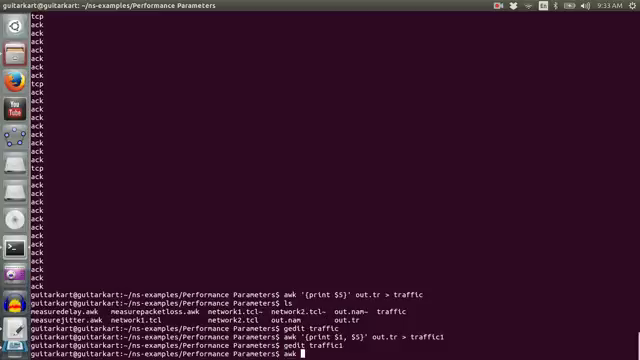
text('/cbr/)
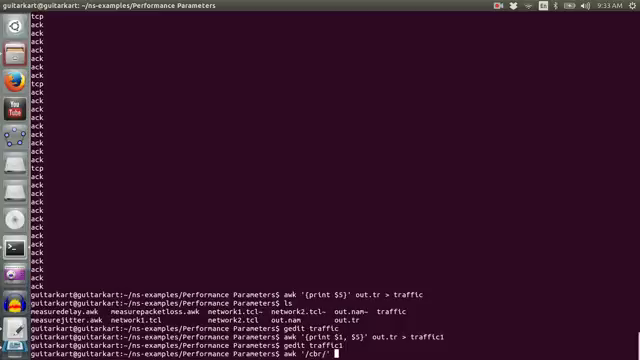
text(traffic >)
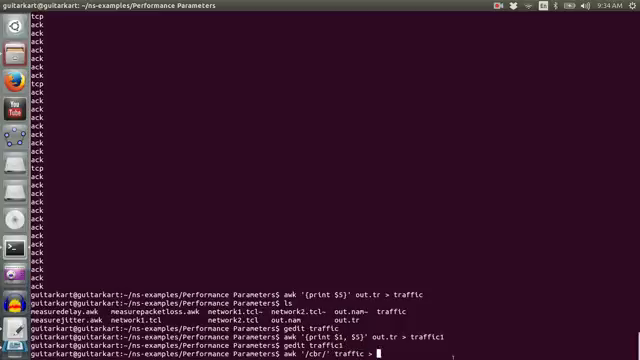
text(cbrtraf)
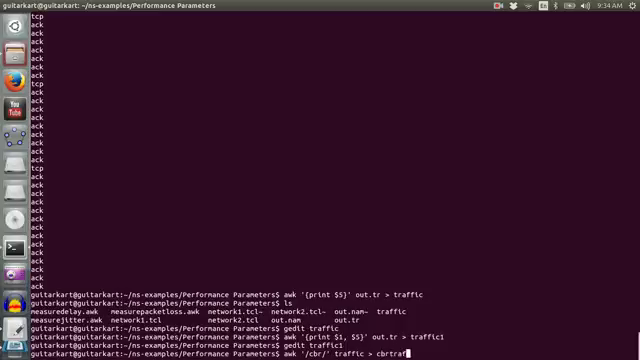
key(Return)
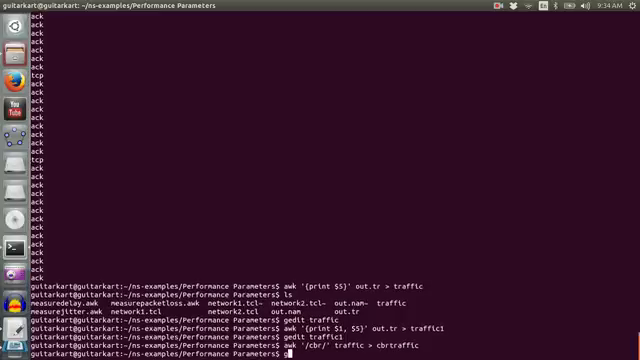
View cbrtraffic in gedit, showing only cbr entries
text(gedit cbrtraff)
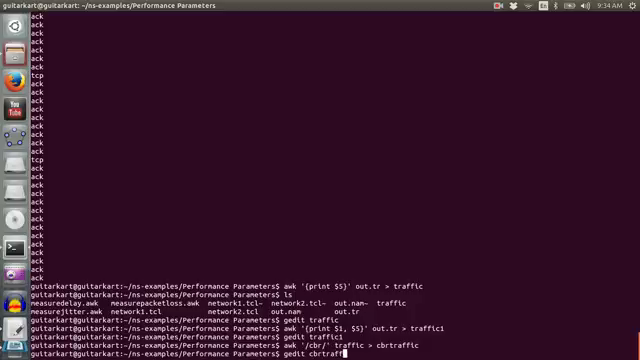
key(Return)
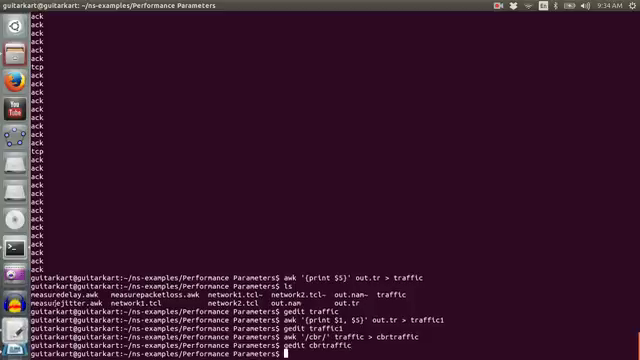
key(Return)
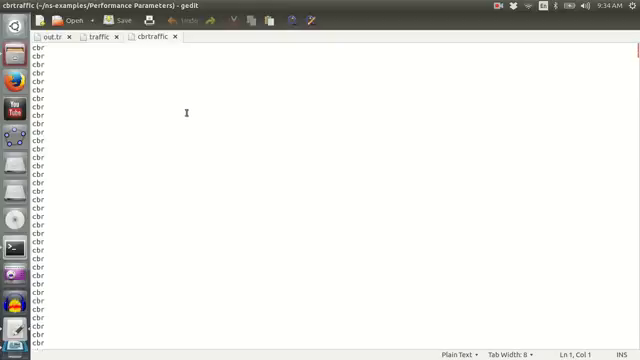
mouse_move(60, 116)
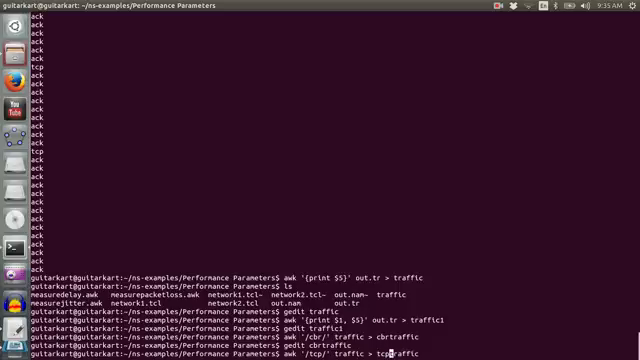
Filter tcp and ack lines into tcptraffic and acktraffic and open them in gedit
key(Return)
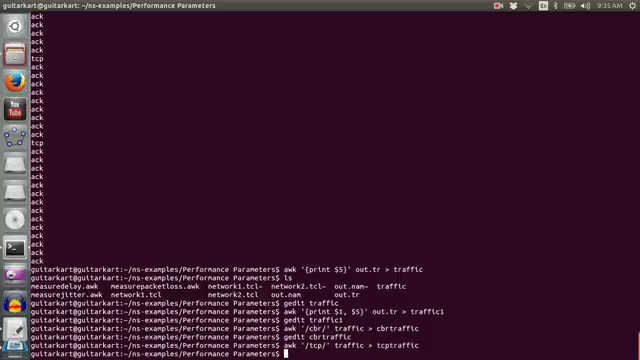
key(Return)
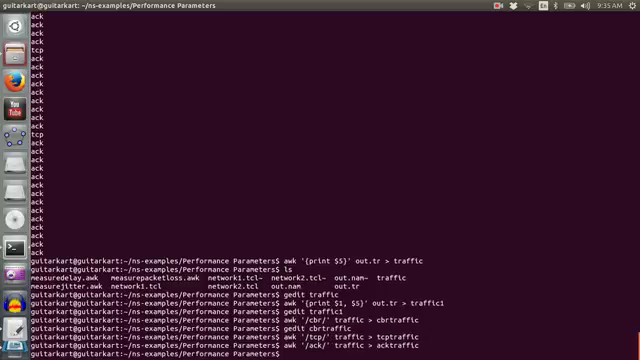
text(gedit tcptraffic)
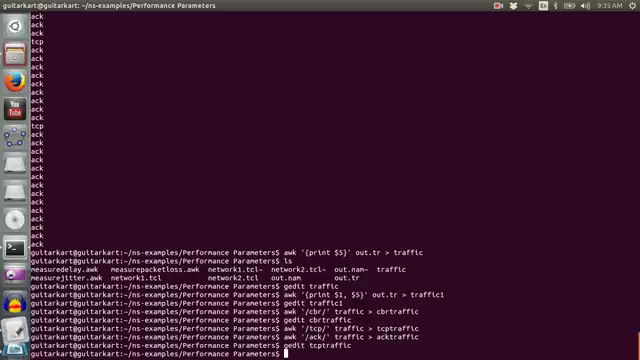
text(gedit)
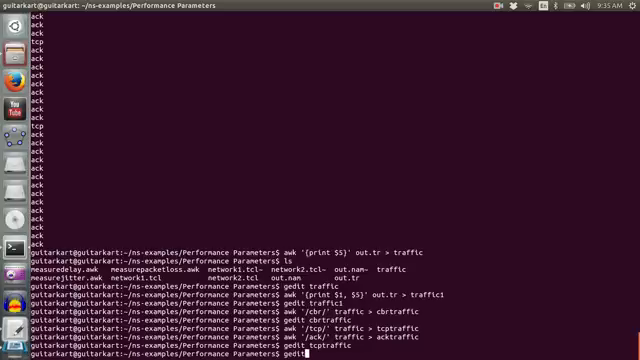
text(acktraffic)
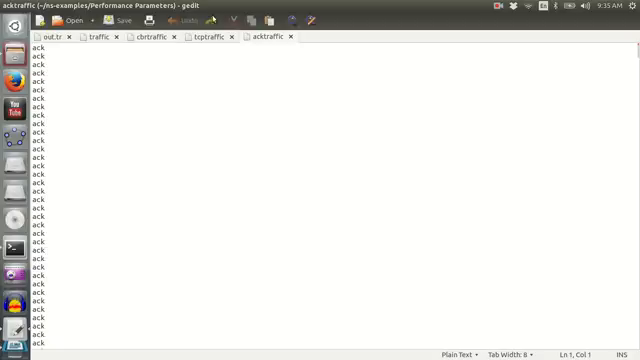
Compare the tcptraffic, cbrtraffic and full traffic tabs in gedit
click(196, 36)
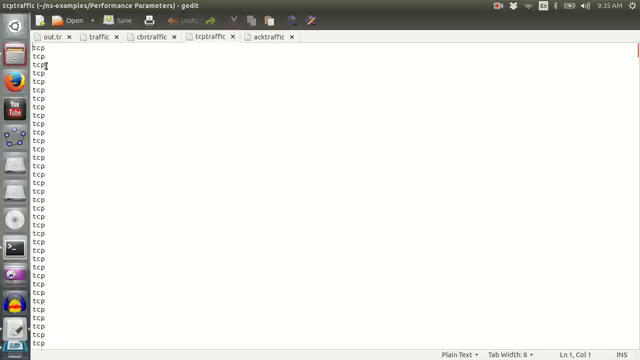
click(146, 38)
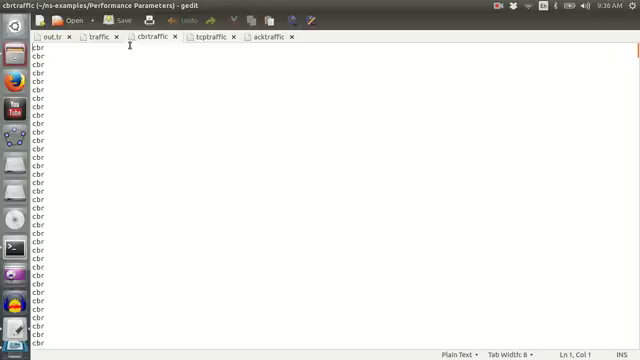
click(104, 38)
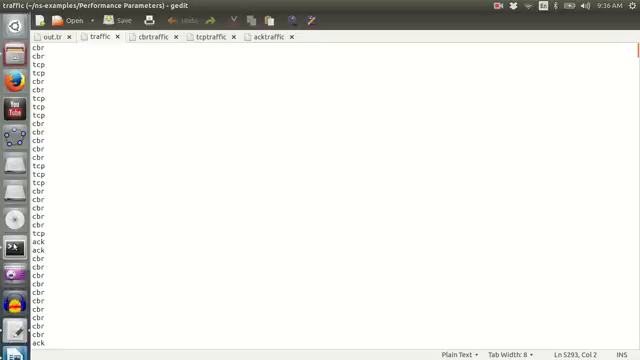
Compose awk '/cbr/ {cnt++} END {print "COUNT =", cnt}' cbrtraffic > cbrcount
click(12, 248)
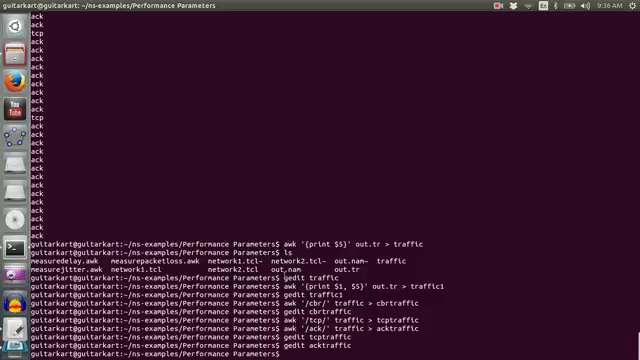
text(awk)
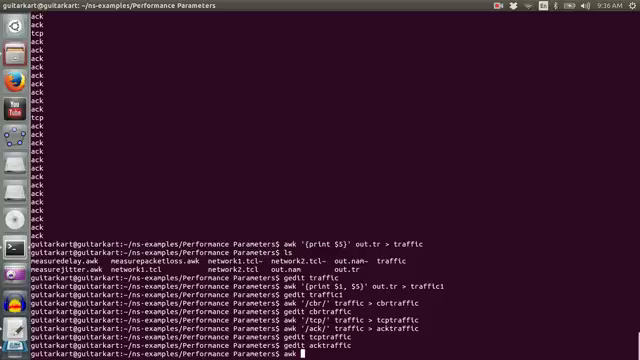
text(')
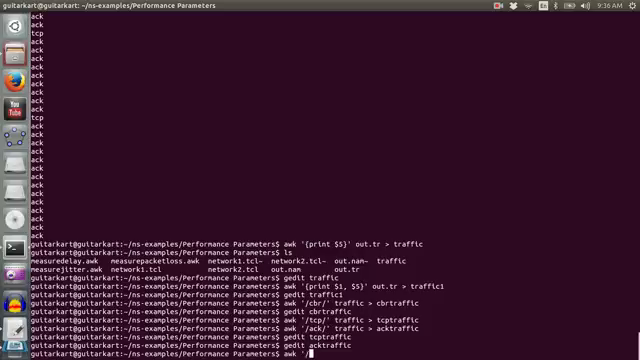
text(/ch)
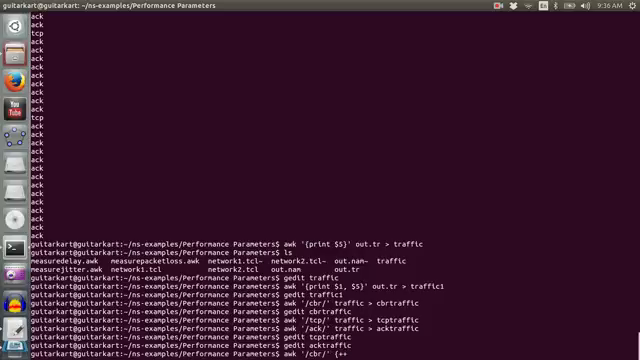
text(cnt})
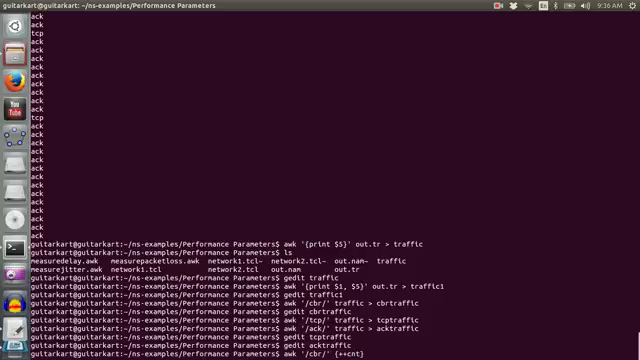
text(END {print)
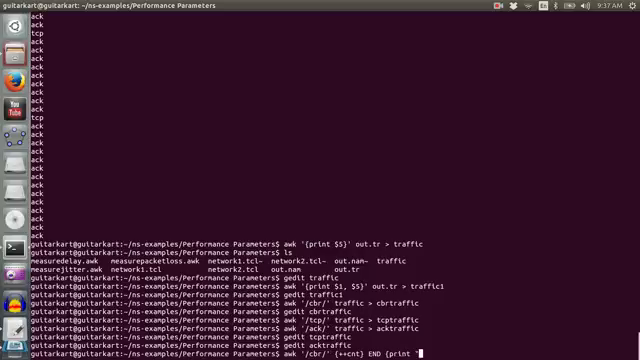
text(COUNT =", cnt})
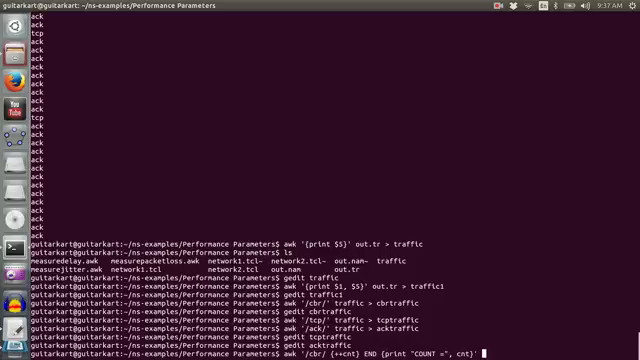
text(cbrtraffic >)
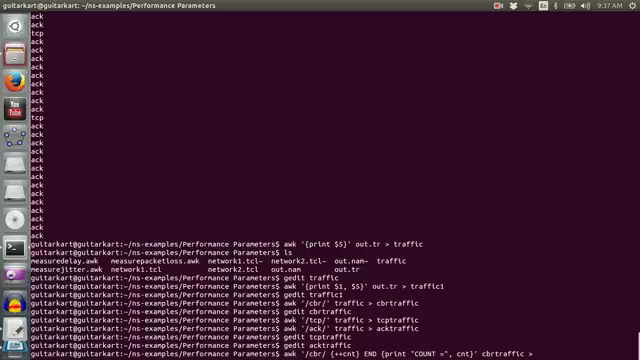
text(cbrc)
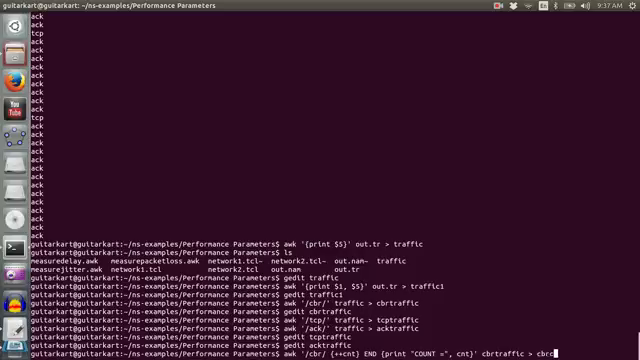
text(ount)
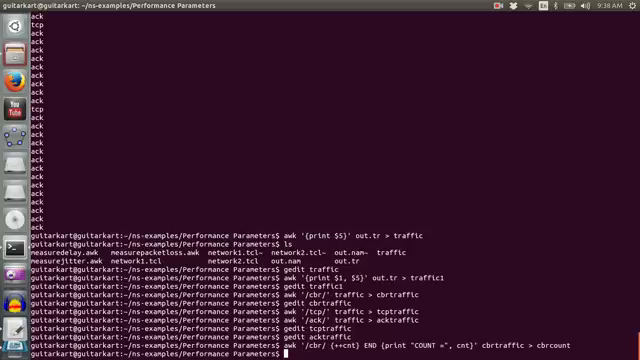
View cbrcount in gedit, then count tcp packets from tcptraffic into tcpcount
text(gedit)
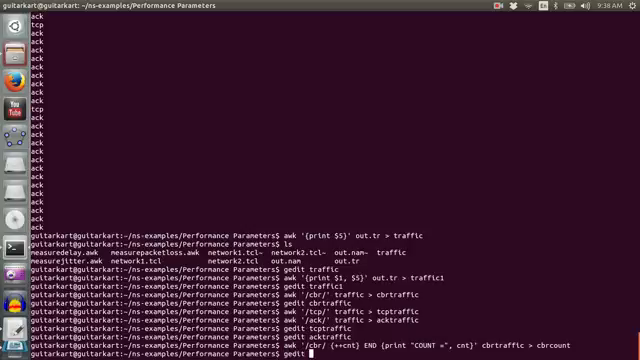
text(cbrcount)
text(awk '/tcp/ {++cnt} END {print "COUNT =", cnt}' tcptraffic > tcpcount)
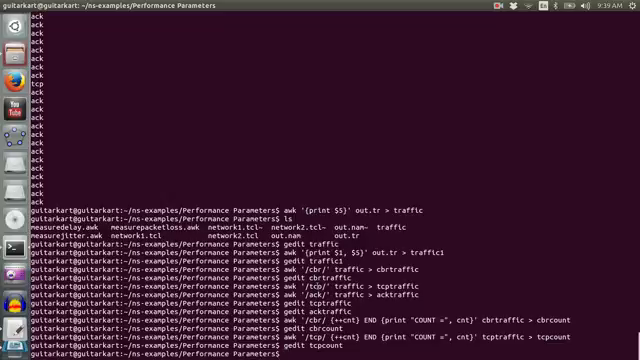
Clear the terminal before opening measuredelay.awk from the Performance Parameters folder
text(cl)
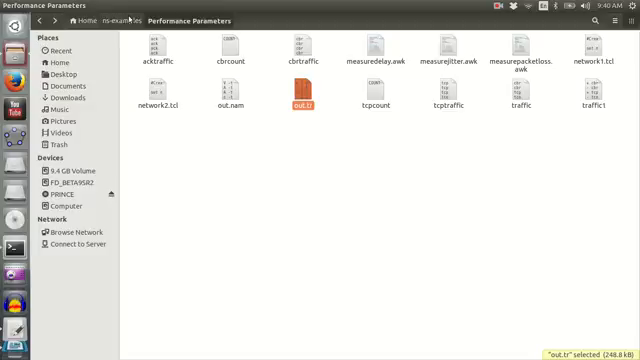
mouse_move(280, 136)
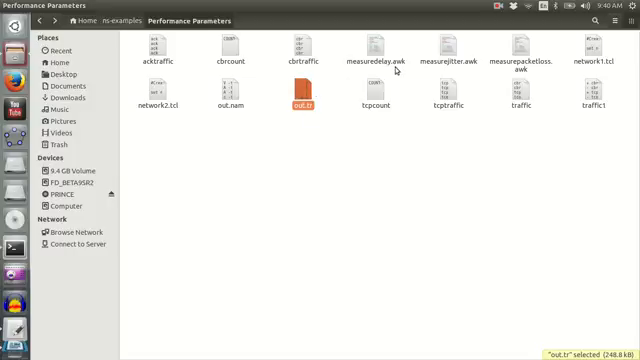
mouse_move(196, 86)
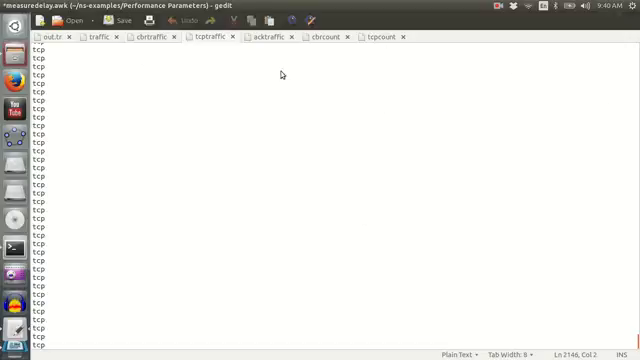
Read through the measuredelay.awk script computing CBR end-to-end delay in gedit
click(438, 36)
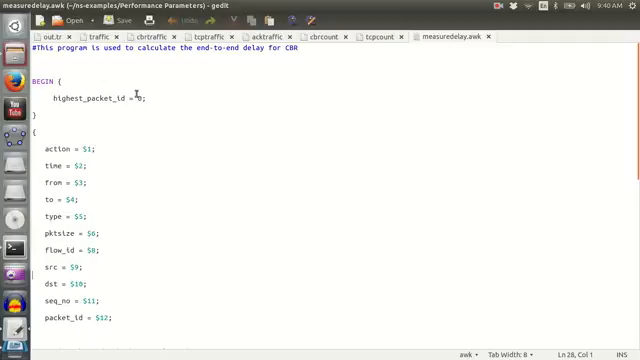
scroll(down, 3)
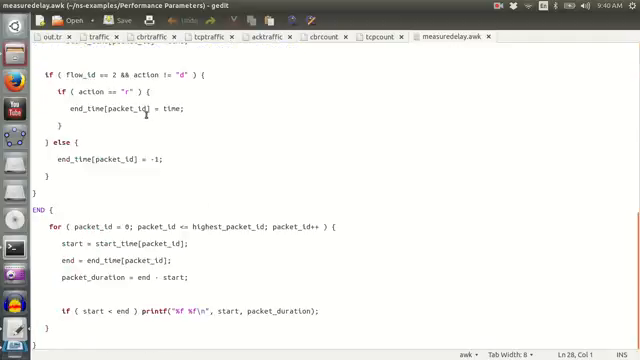
scroll(up, 3)
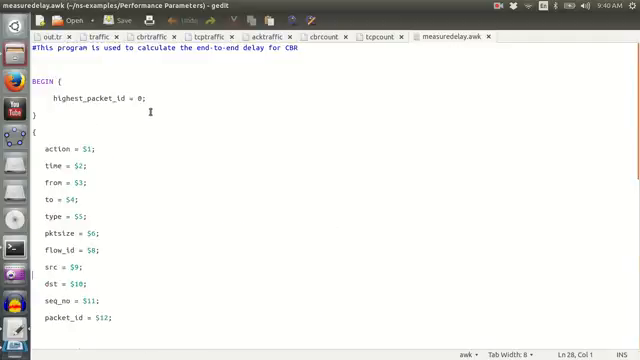
scroll(down, 3)
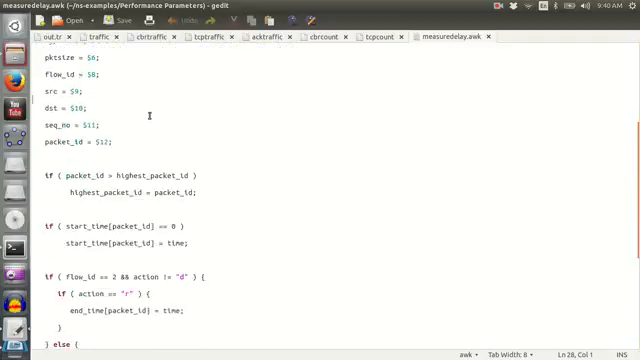
scroll(down, 3)
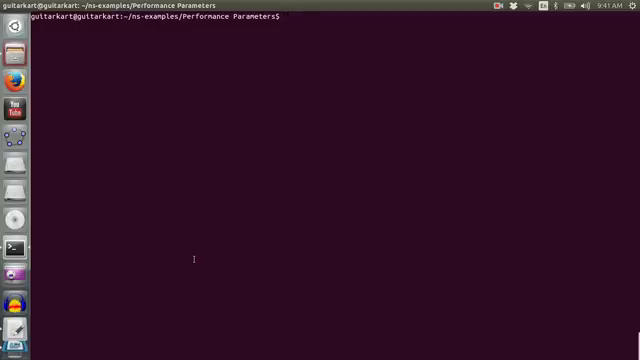
List the directory contents to confirm the awk script and out.tr are present
text(ls)
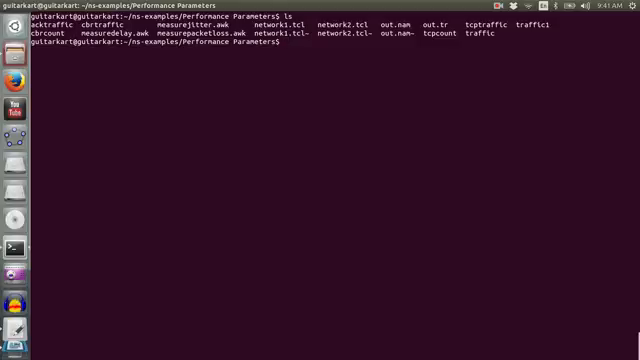
Run awk -f measurepacketloss.awk out.tr to print packets sent and lost
text(awk)
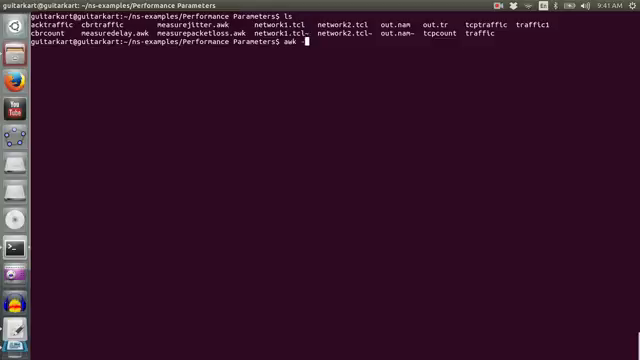
text(-f)
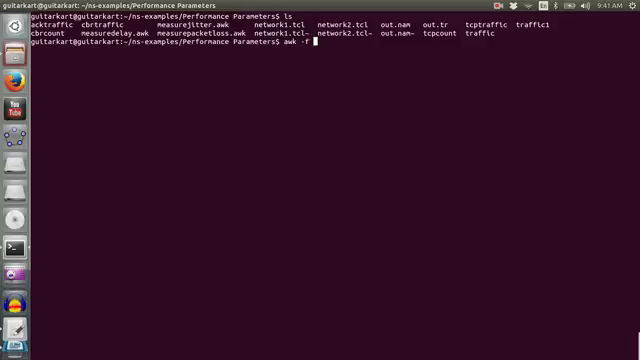
text(measurepacketloss.awk)
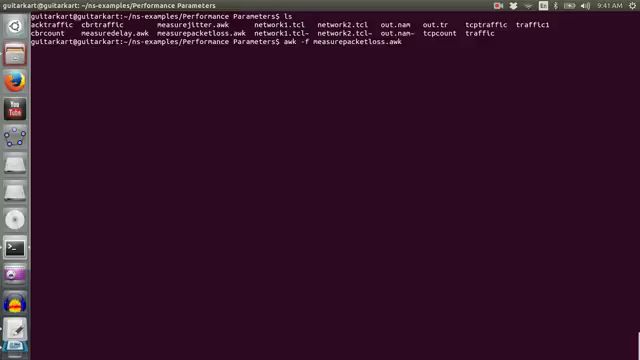
mouse_move(404, 44)
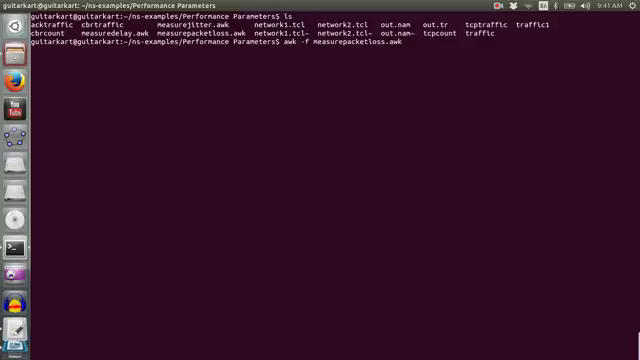
text(out)
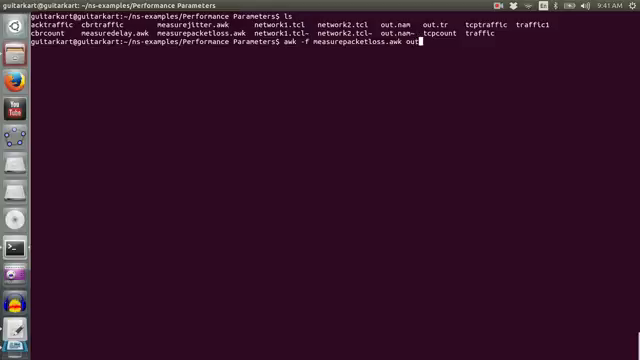
text(.tr)
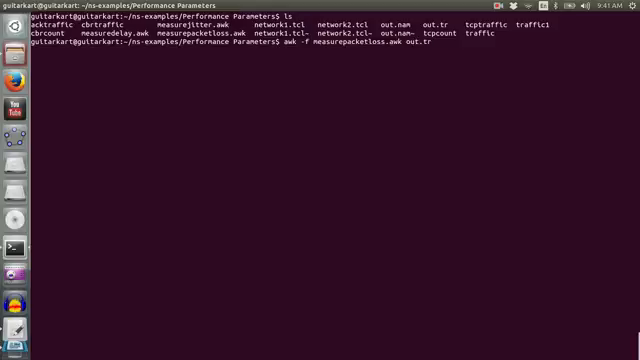
key(Return)
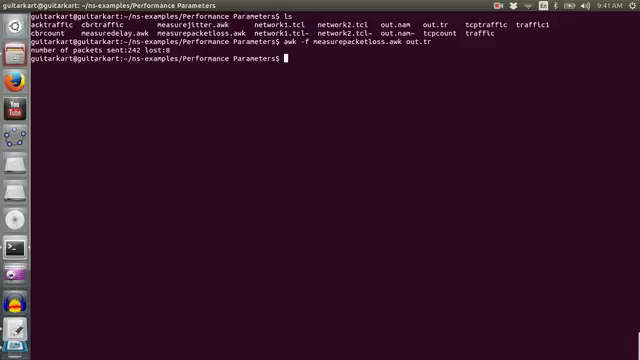